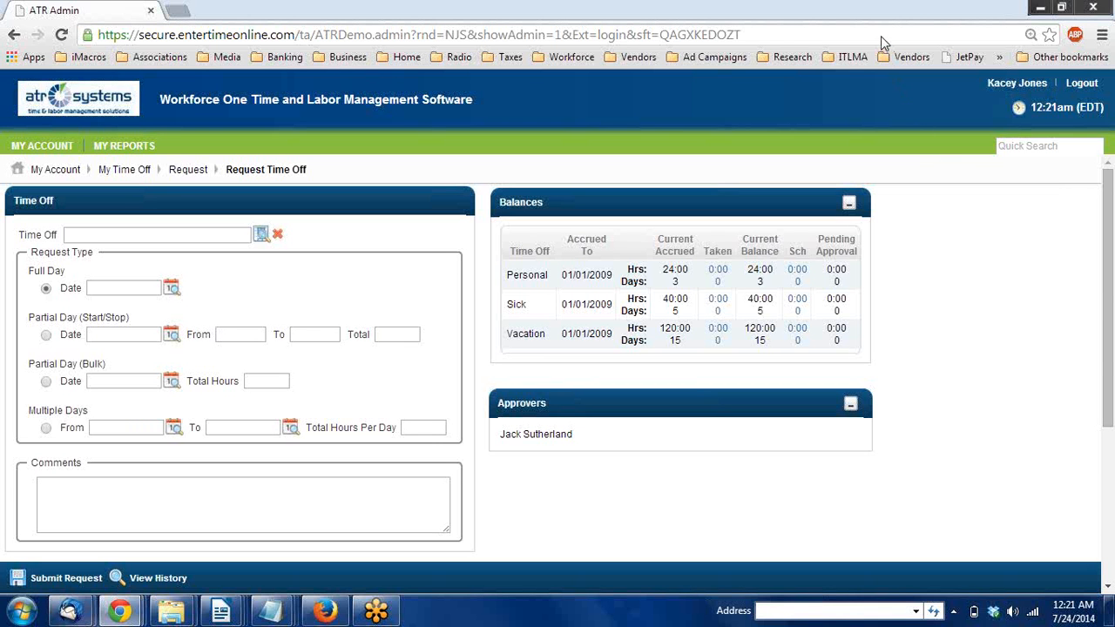
{"action": "mouse_move", "coordinate": [562, 460]}
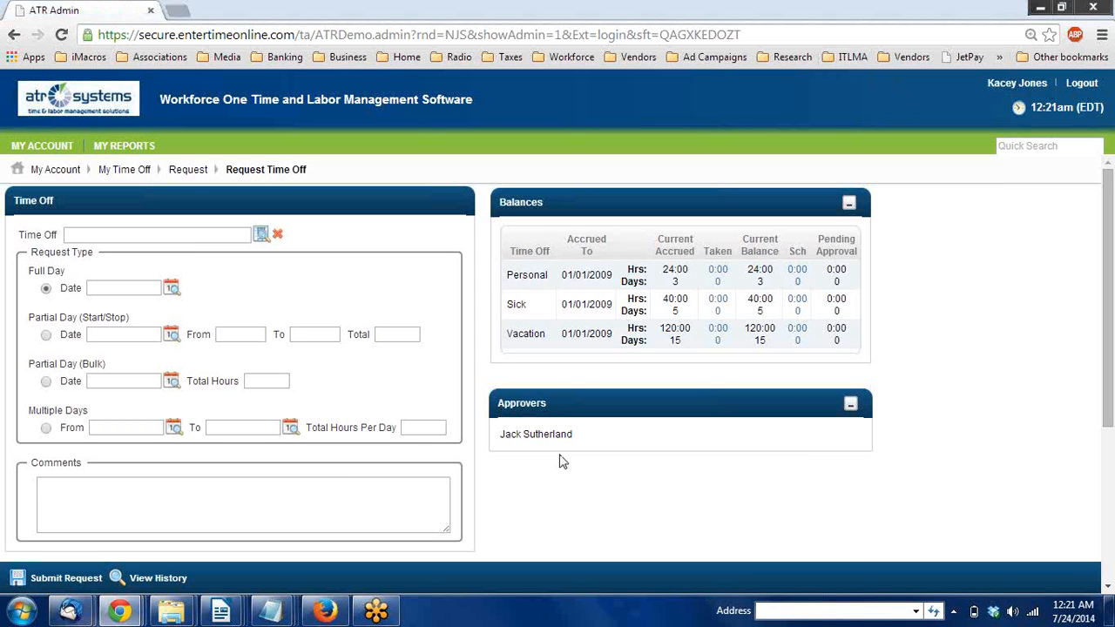
{"action": "mouse_move", "coordinate": [421, 350]}
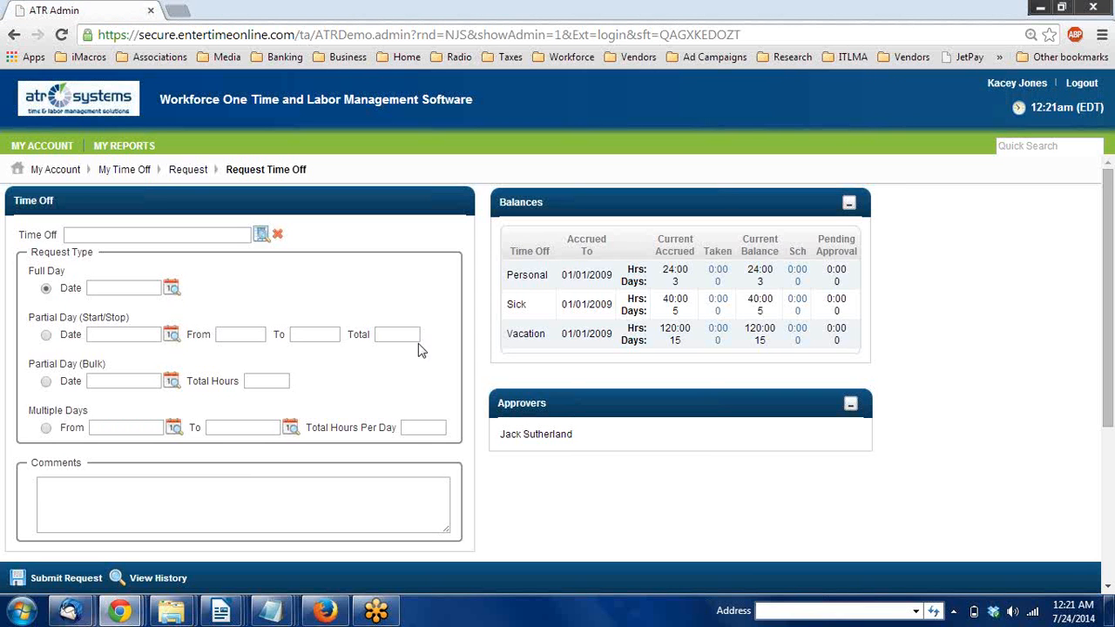
{"action": "mouse_move", "coordinate": [381, 296]}
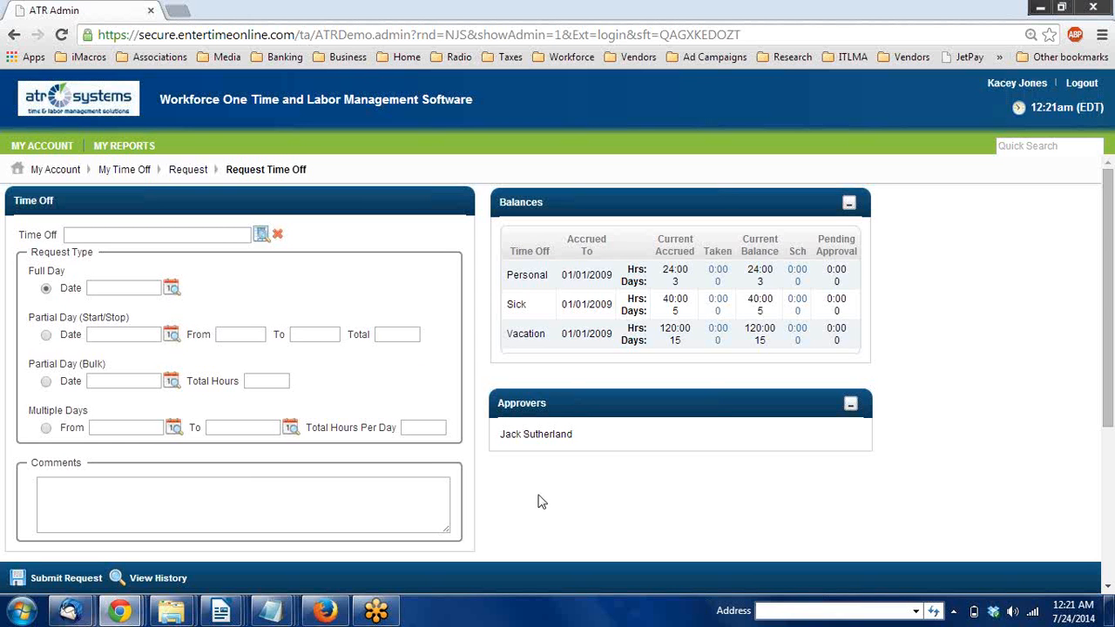
{"action": "mouse_move", "coordinate": [433, 299]}
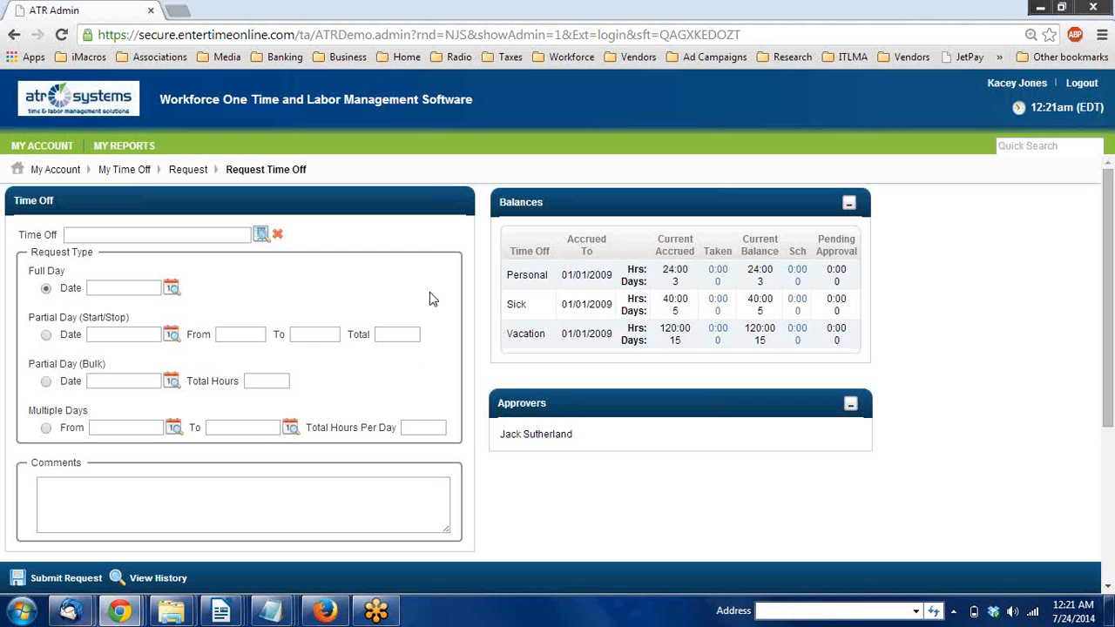
{"action": "mouse_move", "coordinate": [500, 328]}
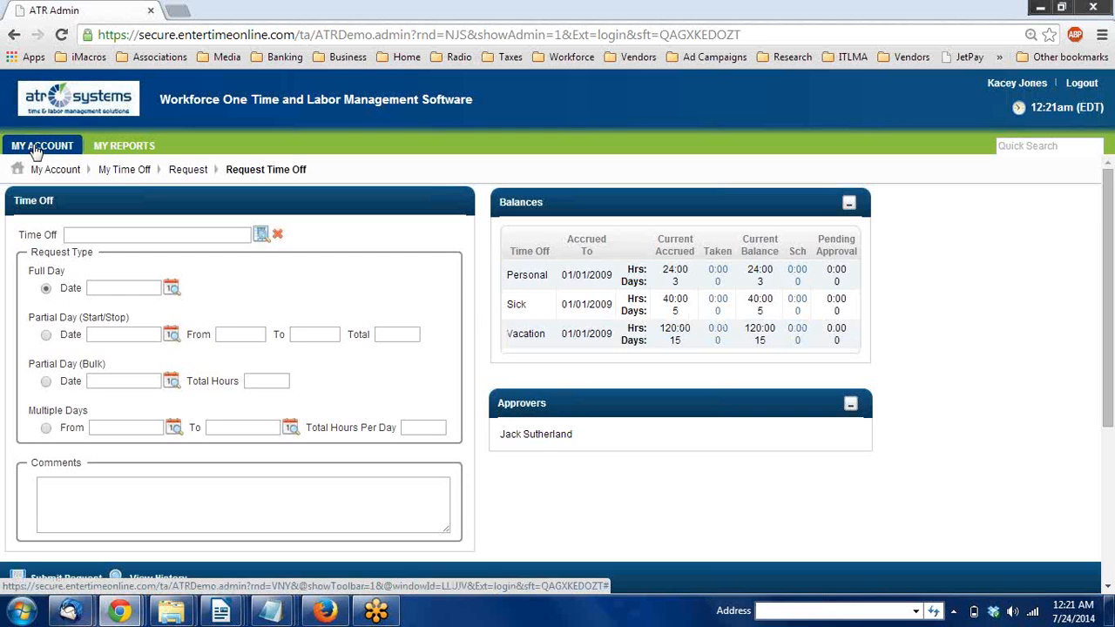
Step: Open the time off request form from the account menu and choose Vacation as the type
{"action": "left_click", "coordinate": [41, 145]}
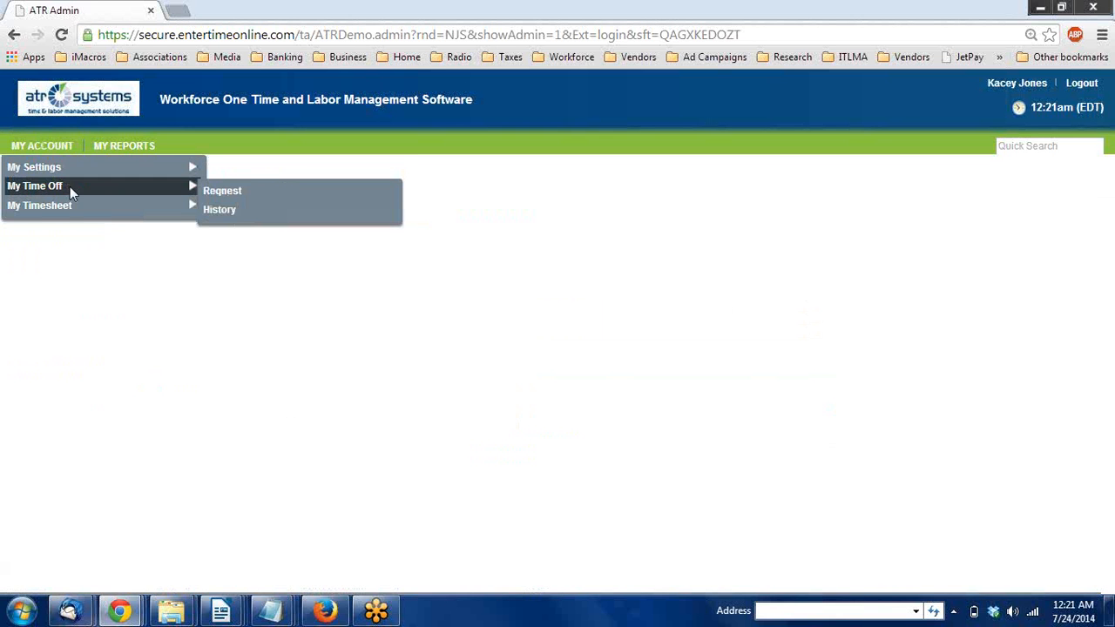
{"action": "left_click", "coordinate": [222, 190]}
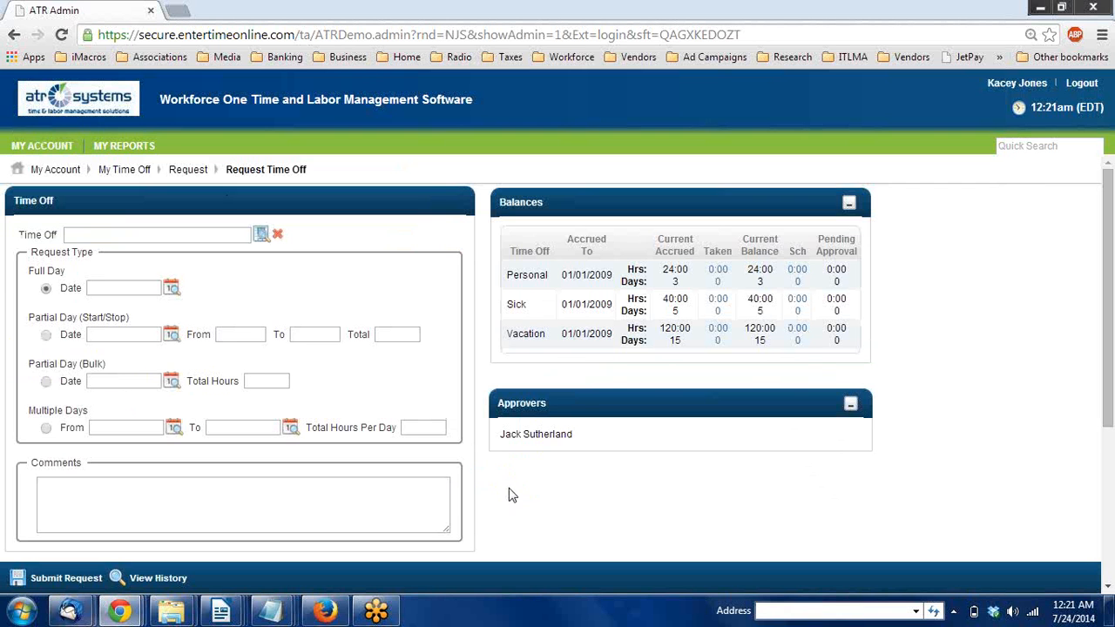
{"action": "mouse_move", "coordinate": [744, 376]}
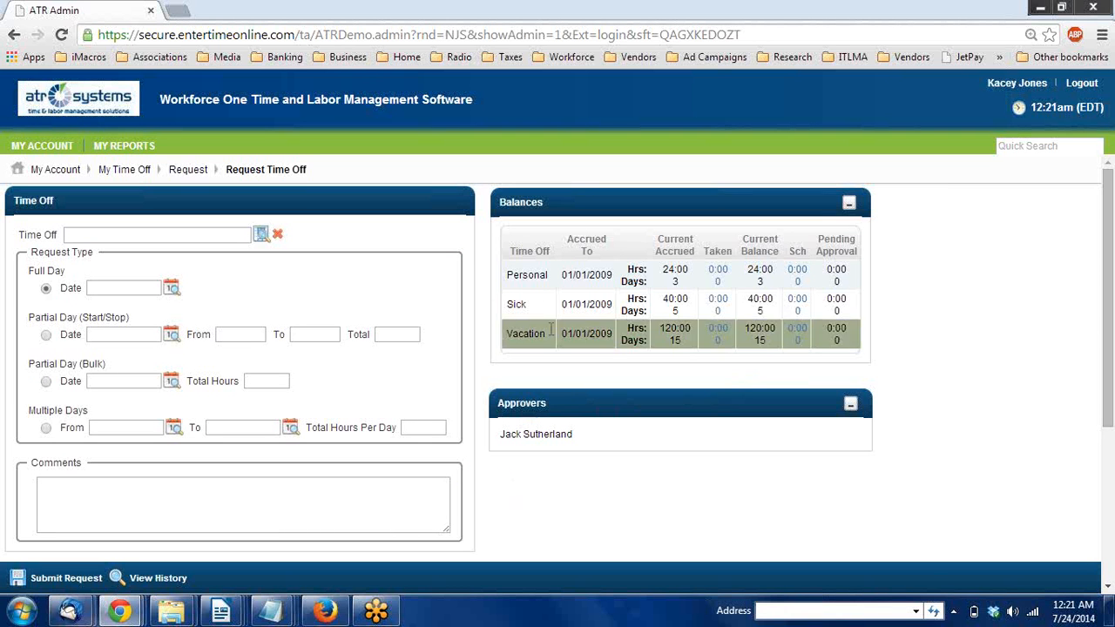
{"action": "mouse_move", "coordinate": [718, 334]}
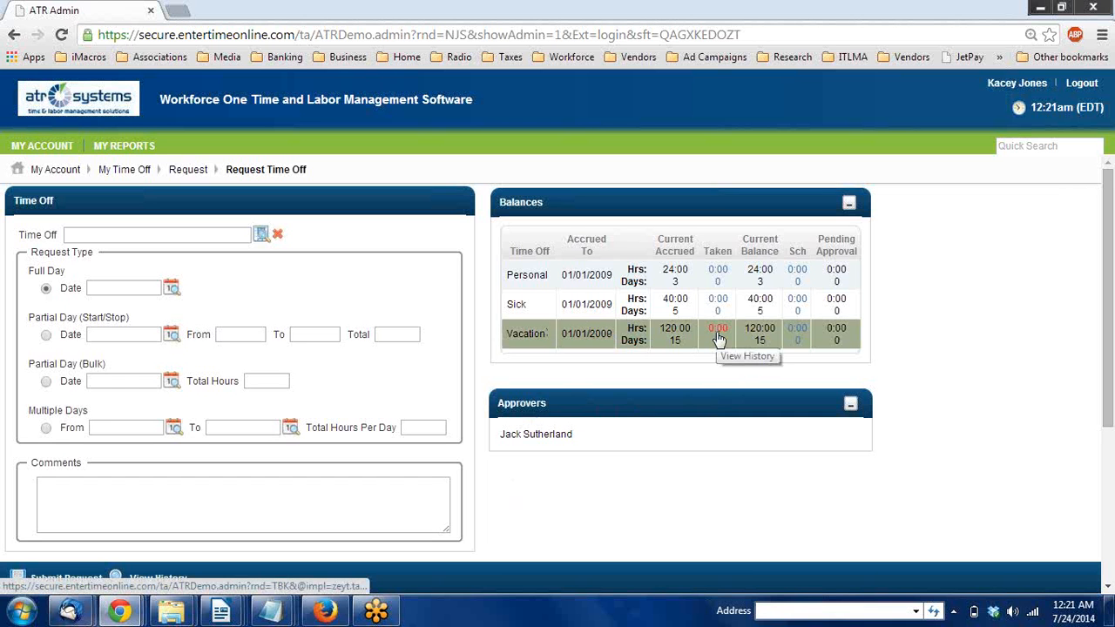
{"action": "mouse_move", "coordinate": [469, 266]}
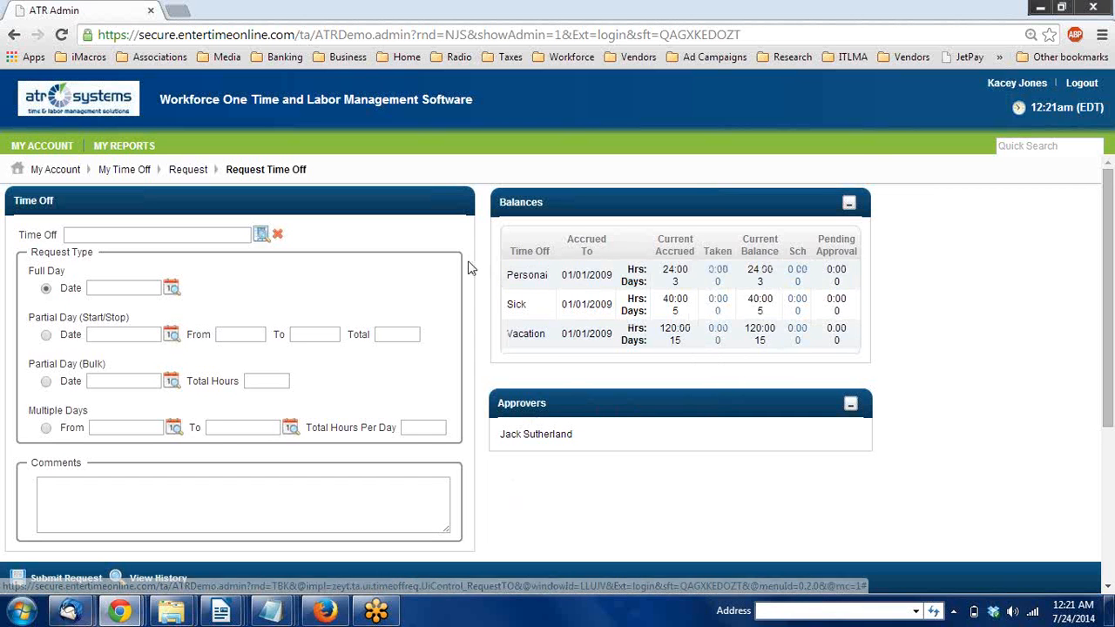
{"action": "mouse_move", "coordinate": [292, 294]}
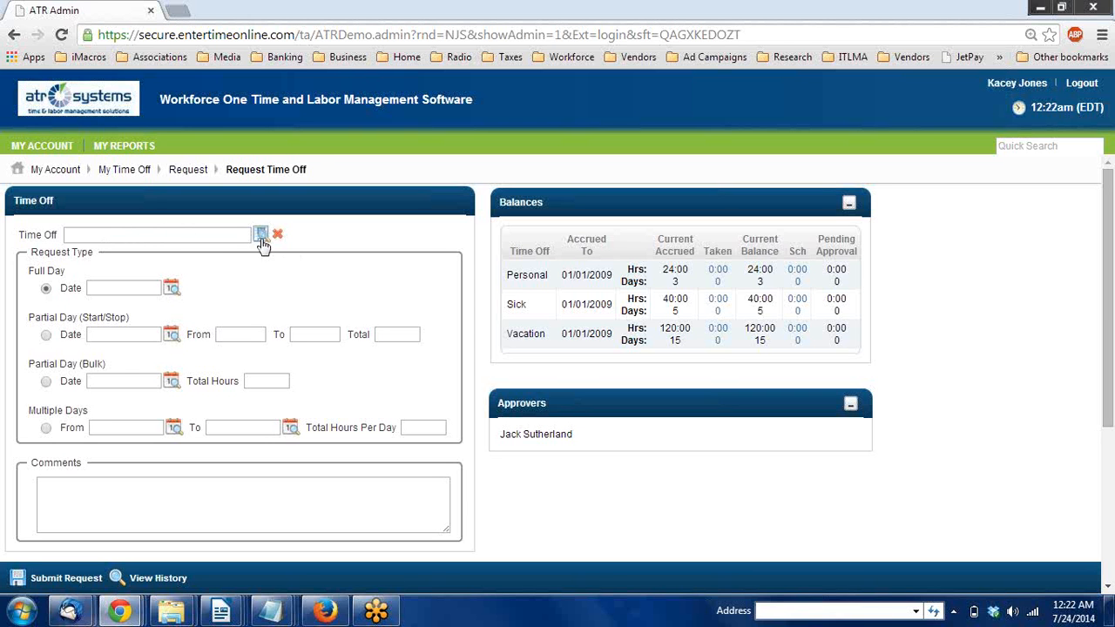
{"action": "left_click", "coordinate": [261, 235]}
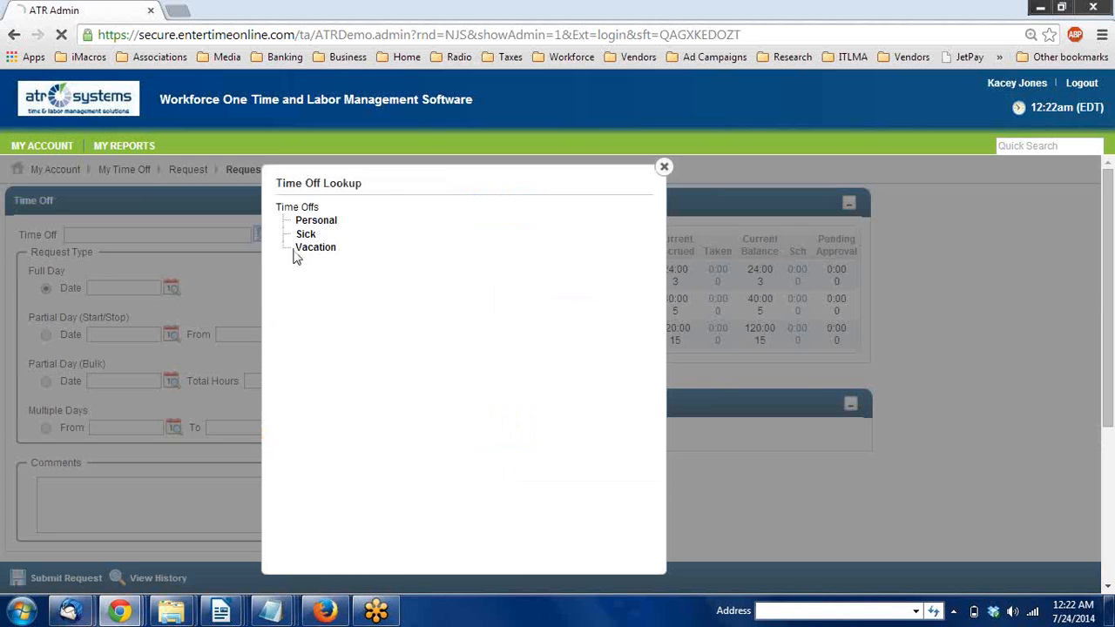
{"action": "left_click", "coordinate": [315, 246]}
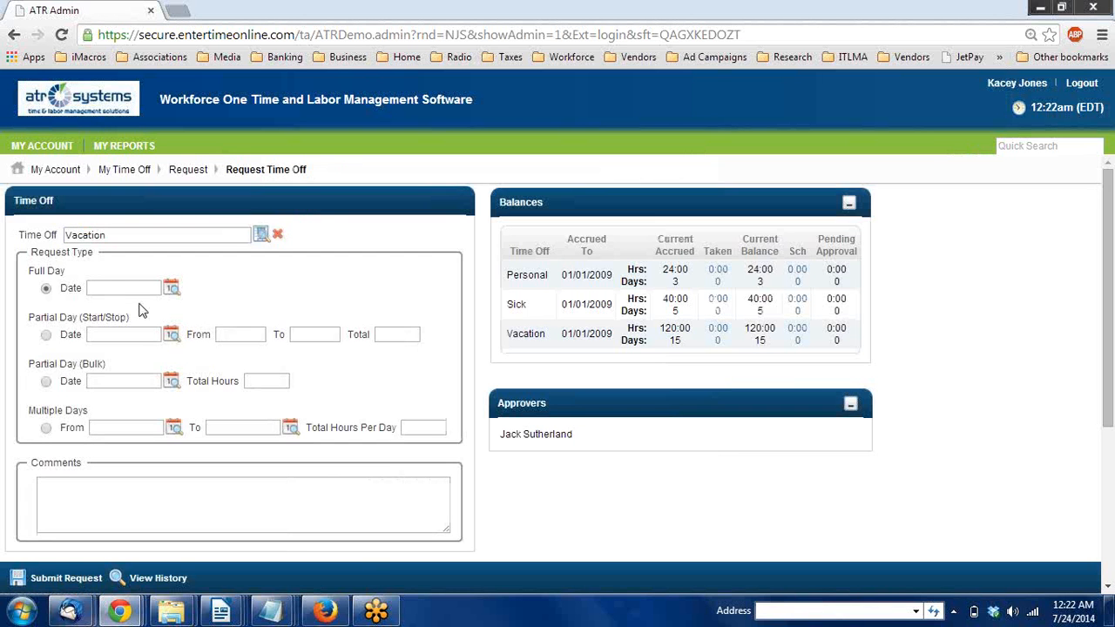
{"action": "left_click", "coordinate": [121, 287]}
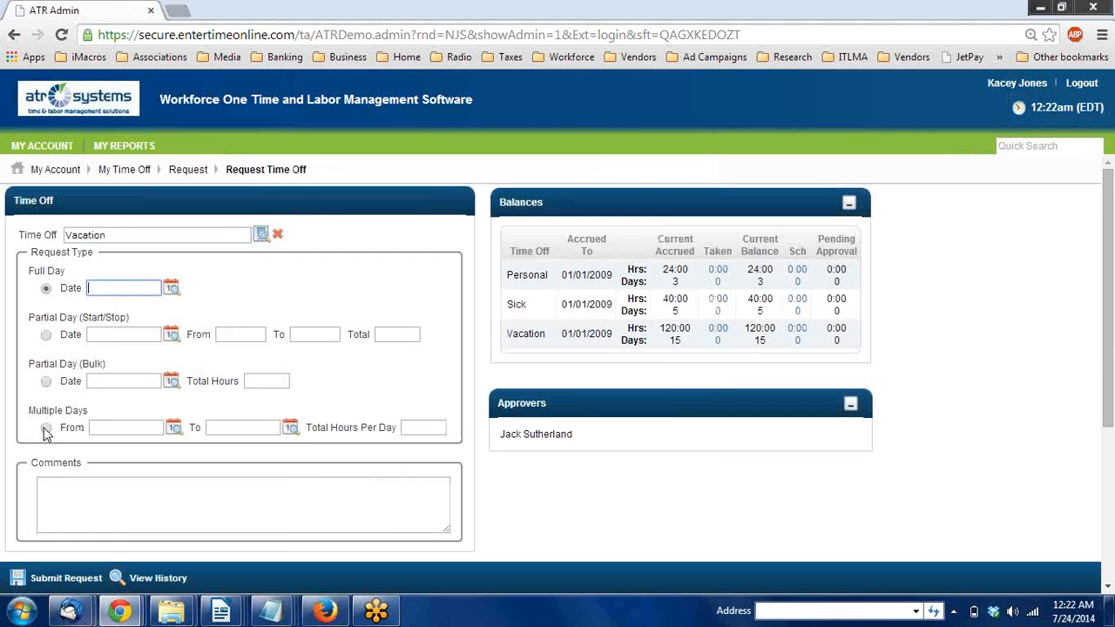
Step: Make the request a multiple-day range starting July 28, 2014, at 8:00 hours per day
{"action": "left_click", "coordinate": [174, 428]}
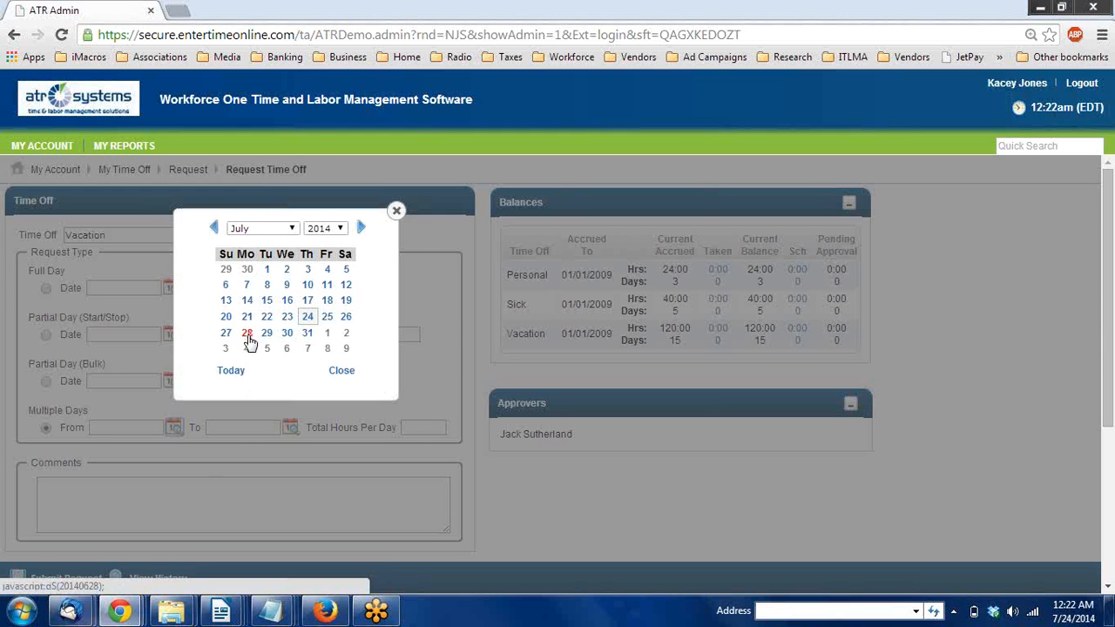
{"action": "left_click", "coordinate": [246, 332]}
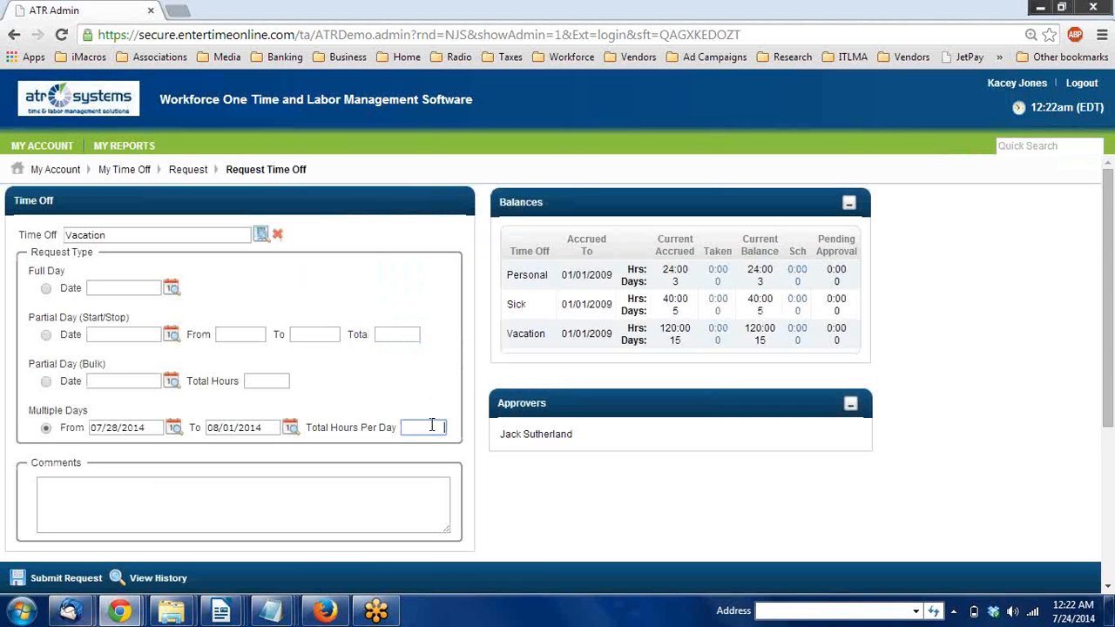
{"action": "type", "text": "8:00"}
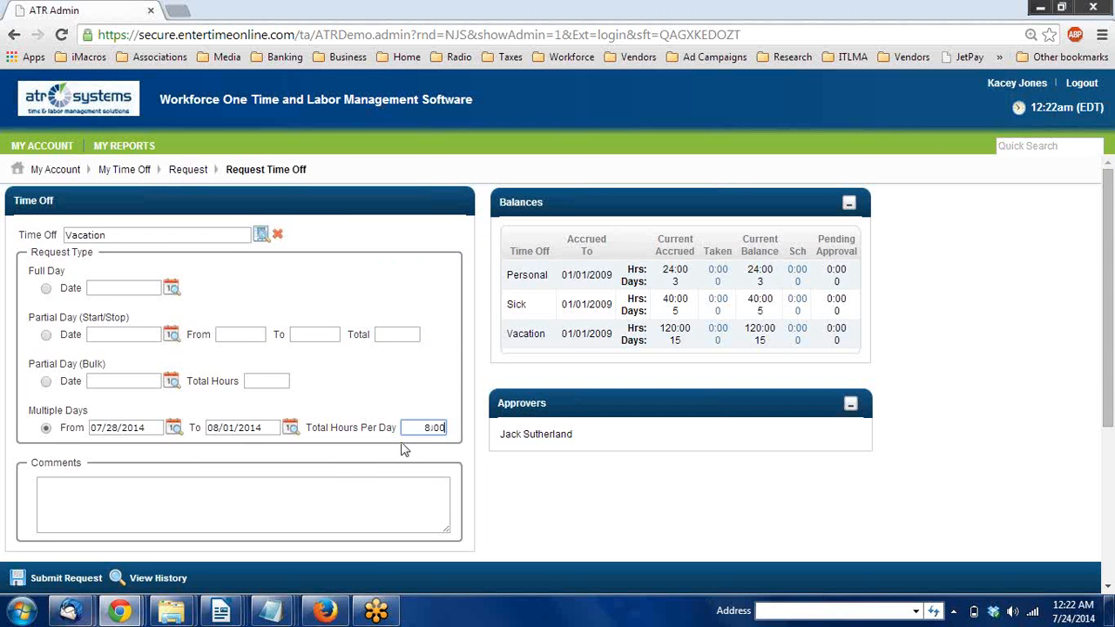
{"action": "left_click", "coordinate": [242, 504]}
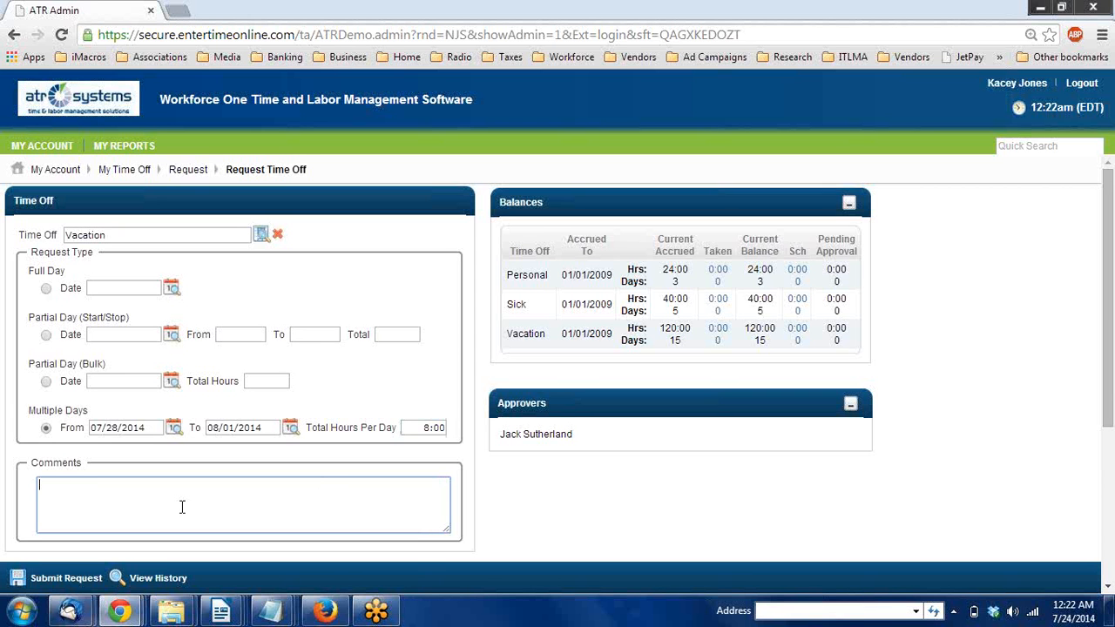
Step: Fill the Comments box with 'I would like to take the week off to go to the Poconos!'
{"action": "type", "text": "I would"}
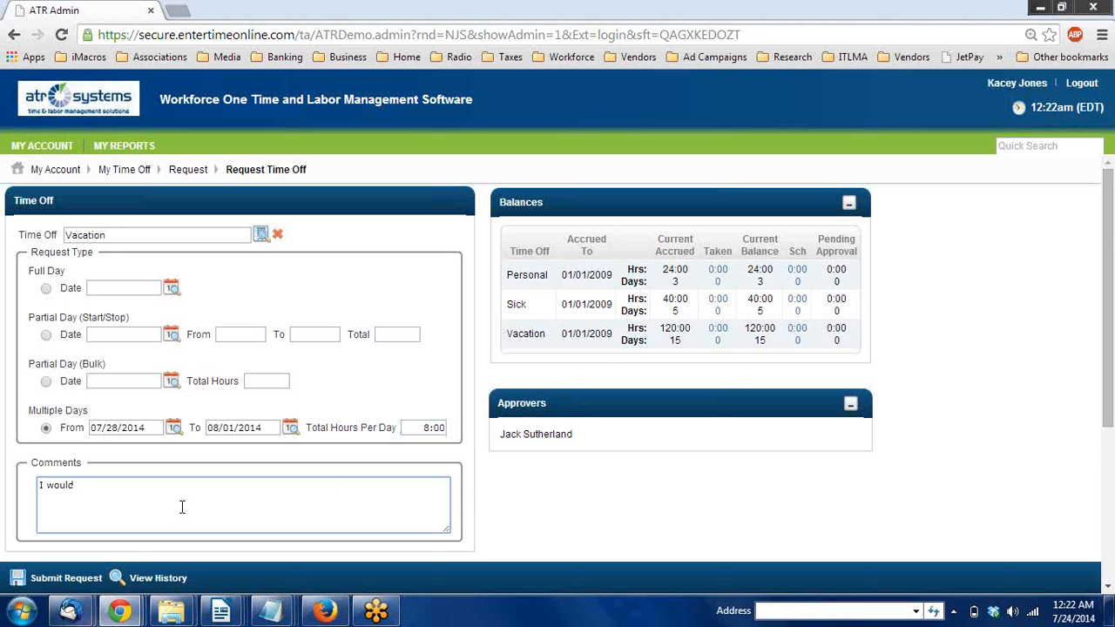
{"action": "type", "text": "like"}
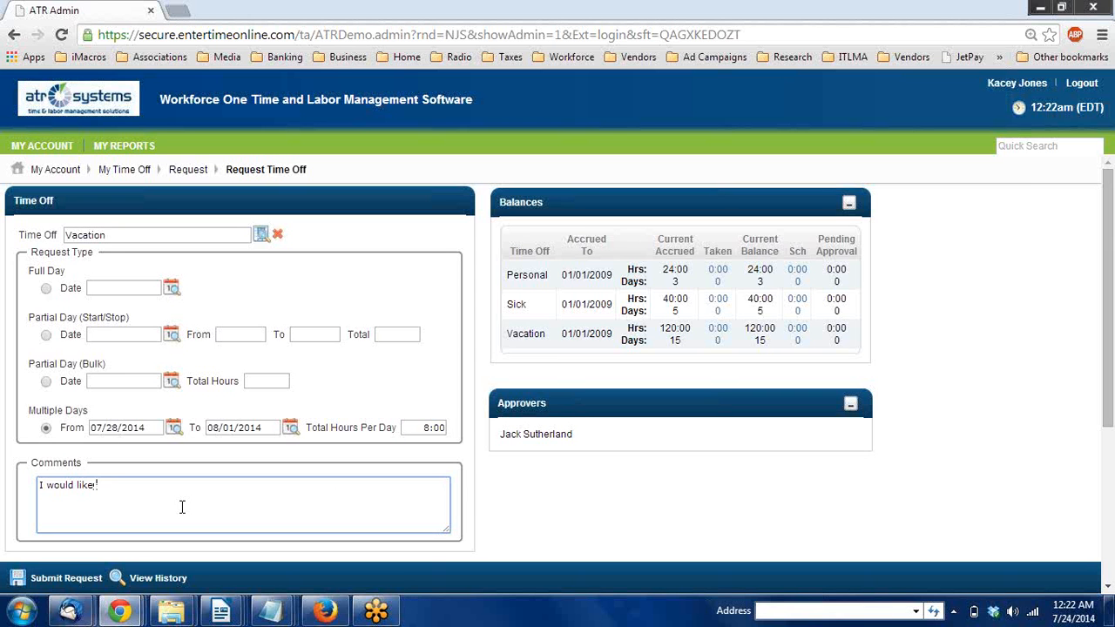
{"action": "type", "text": "to take the week"}
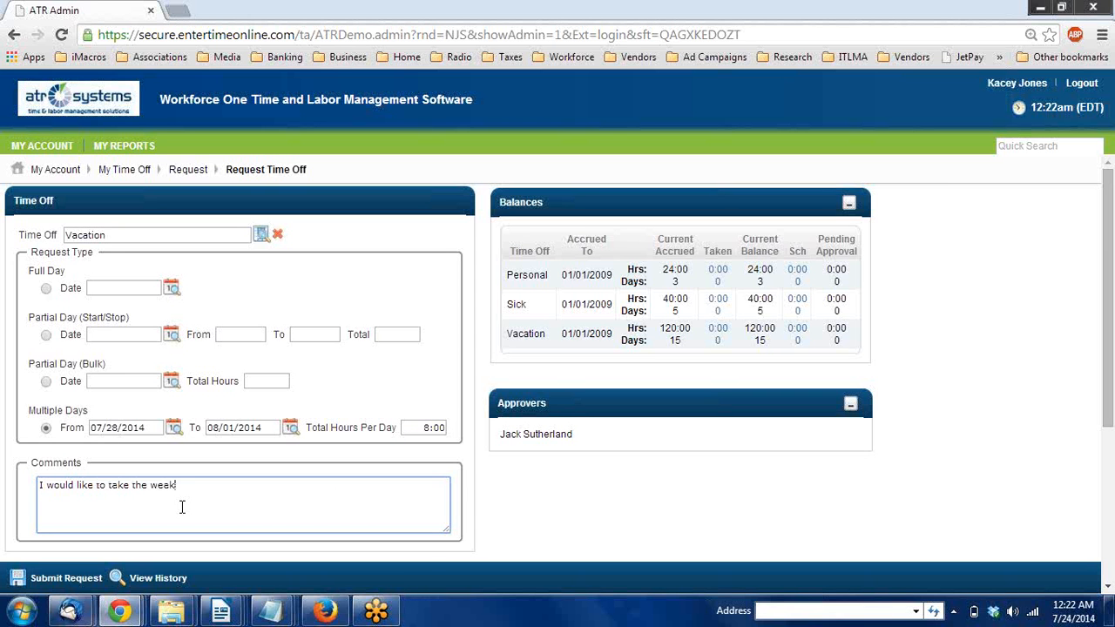
{"action": "type", "text": "off to go to the P"}
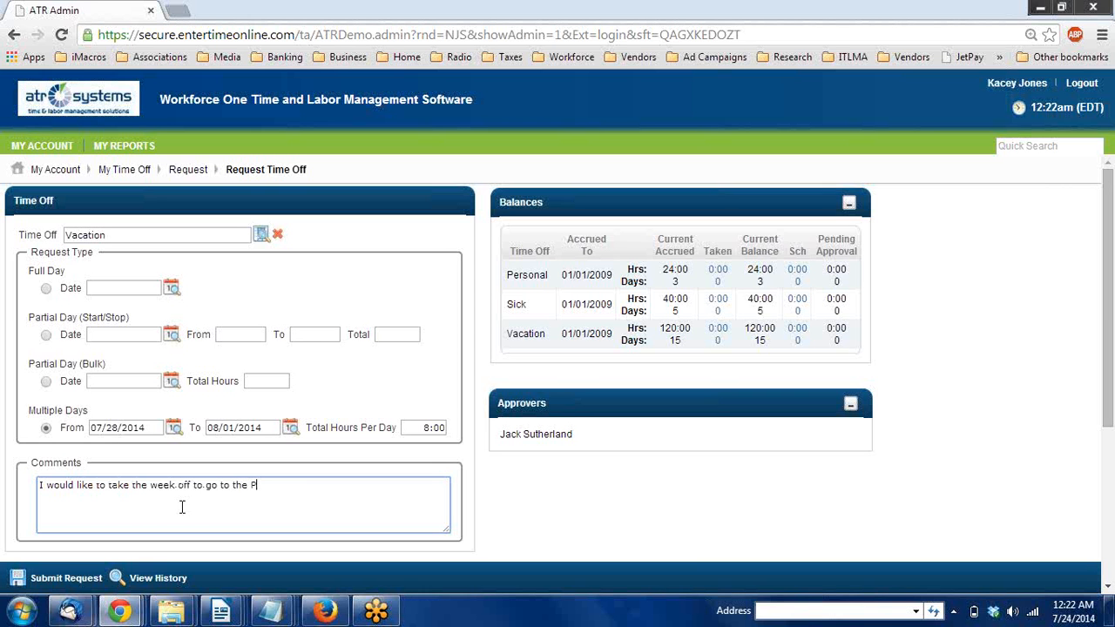
{"action": "type", "text": "oconos"}
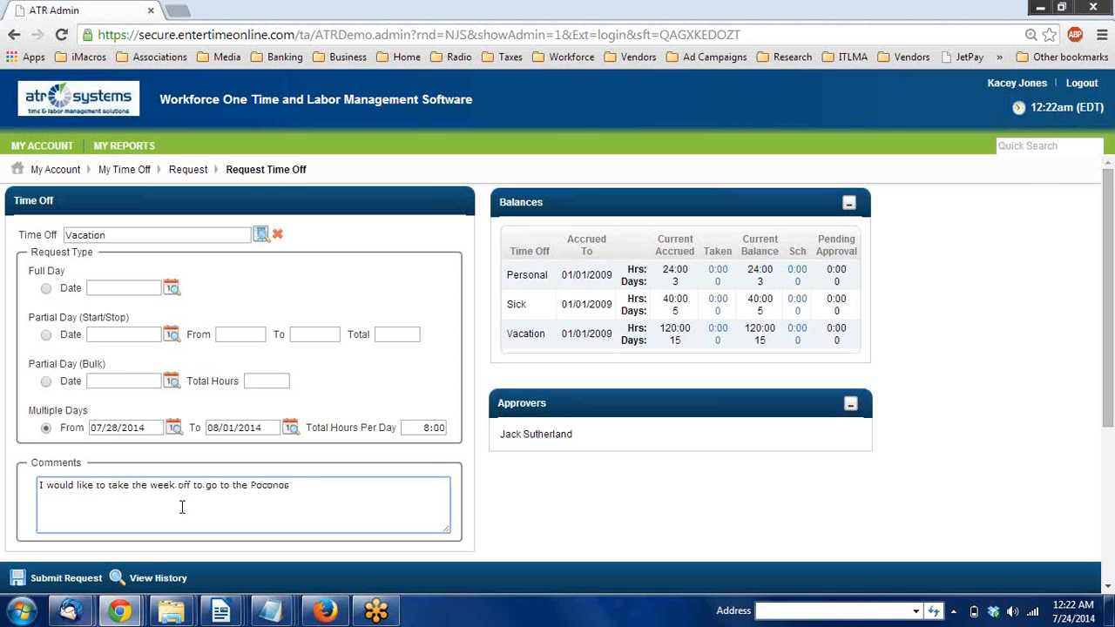
{"action": "type", "text": "!"}
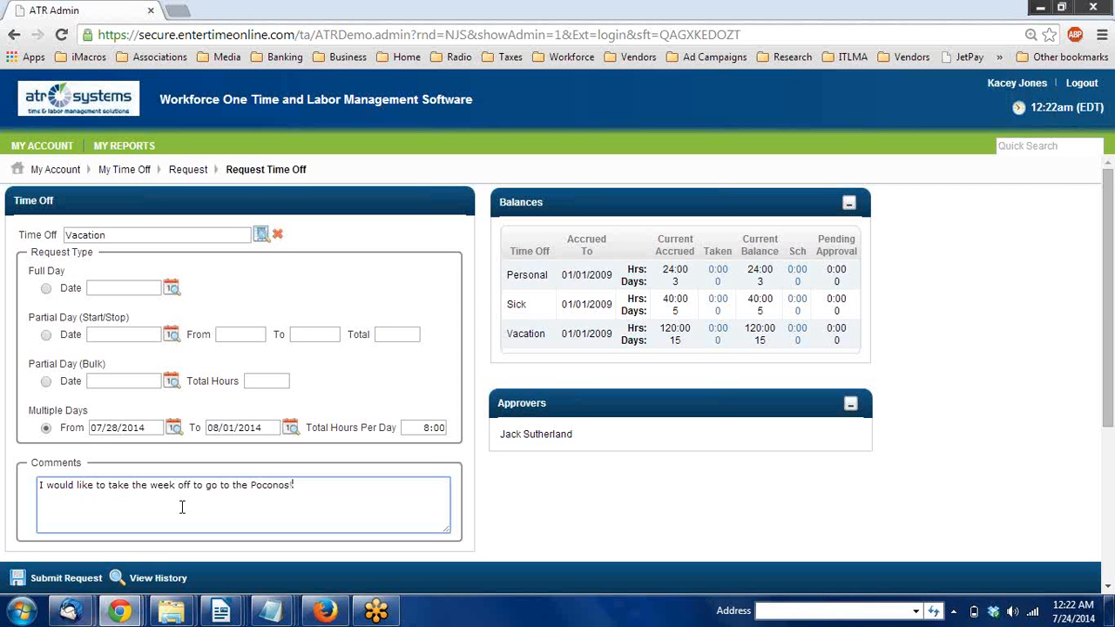
{"action": "mouse_move", "coordinate": [547, 489]}
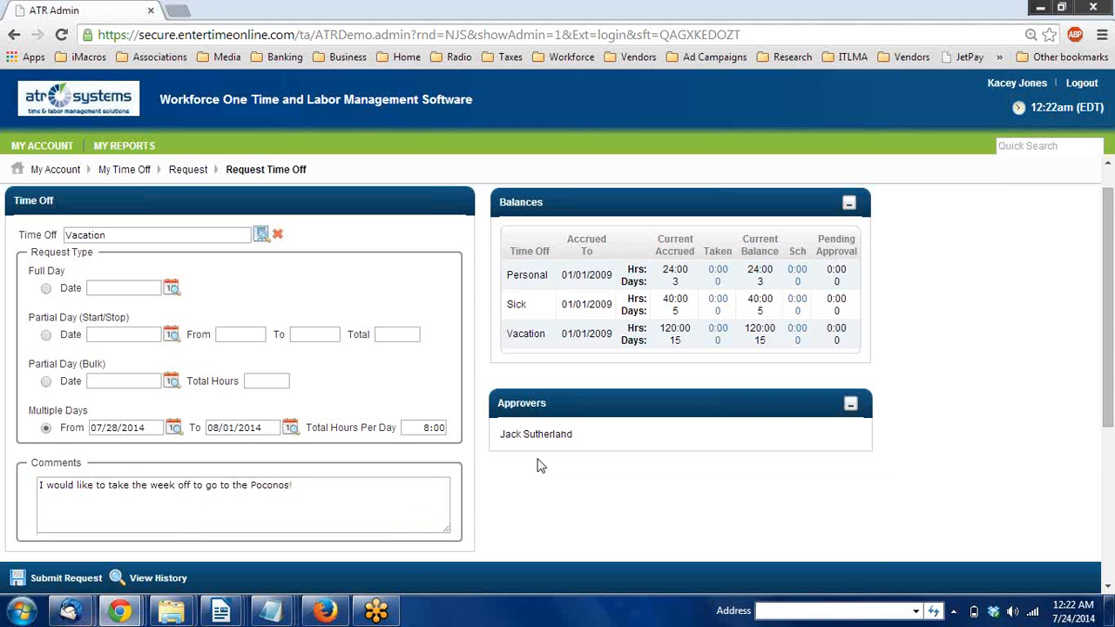
Step: Submit the request and review the five New 8:00 entries for 07/28–08/01/2014 in Recent Requests
{"action": "scroll", "scroll_direction": "down", "scroll_amount": 3}
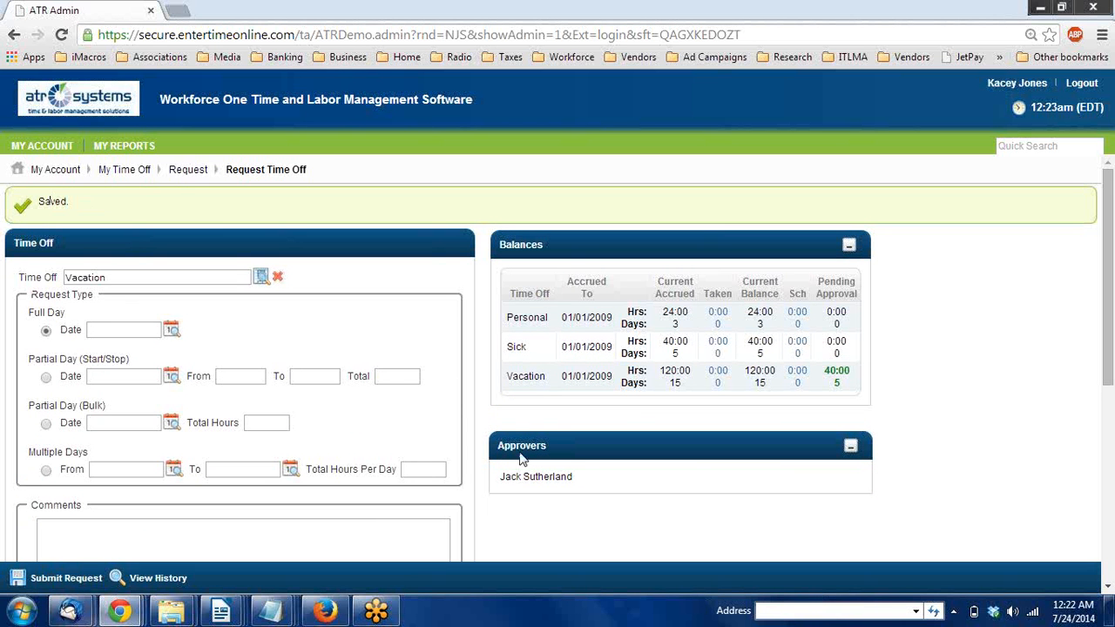
{"action": "scroll", "scroll_direction": "down", "scroll_amount": 3}
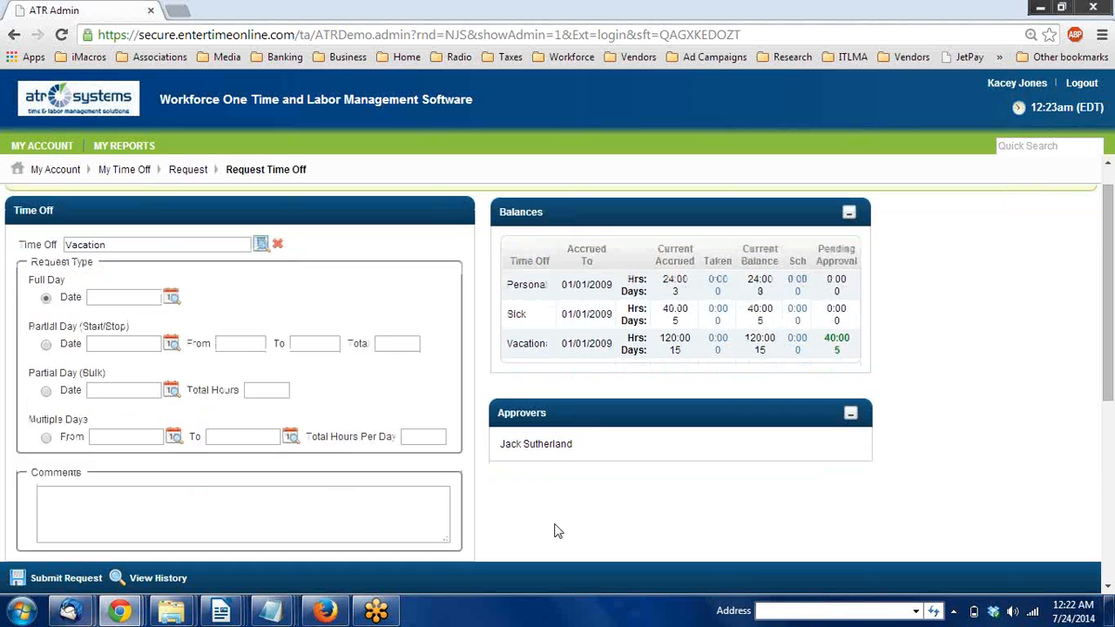
{"action": "scroll", "scroll_direction": "down", "scroll_amount": 3}
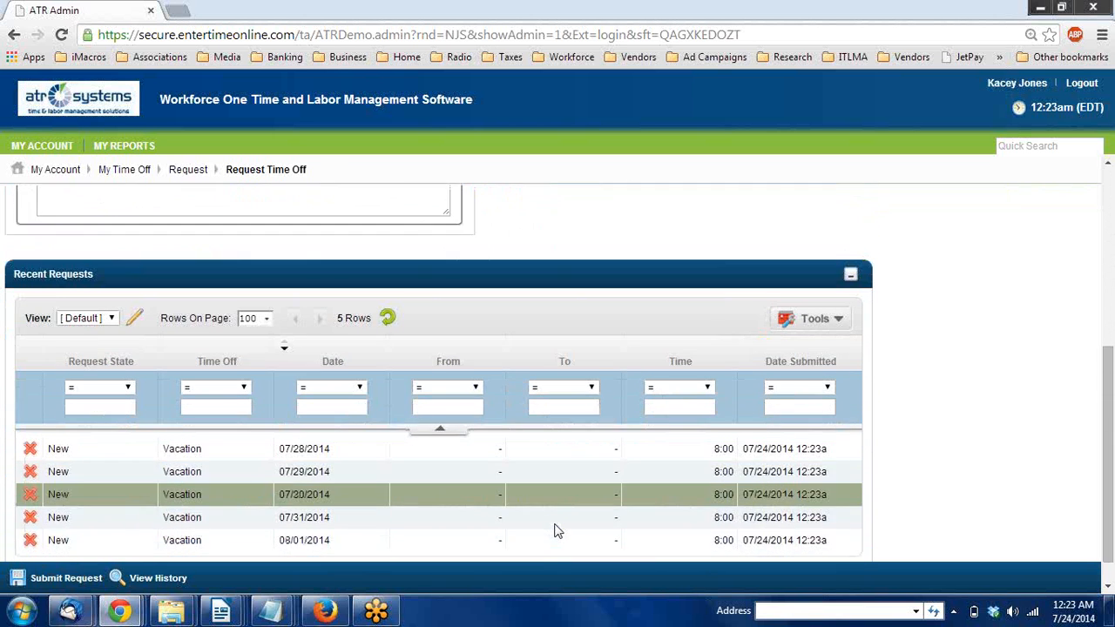
{"action": "scroll", "scroll_direction": "down", "scroll_amount": 3}
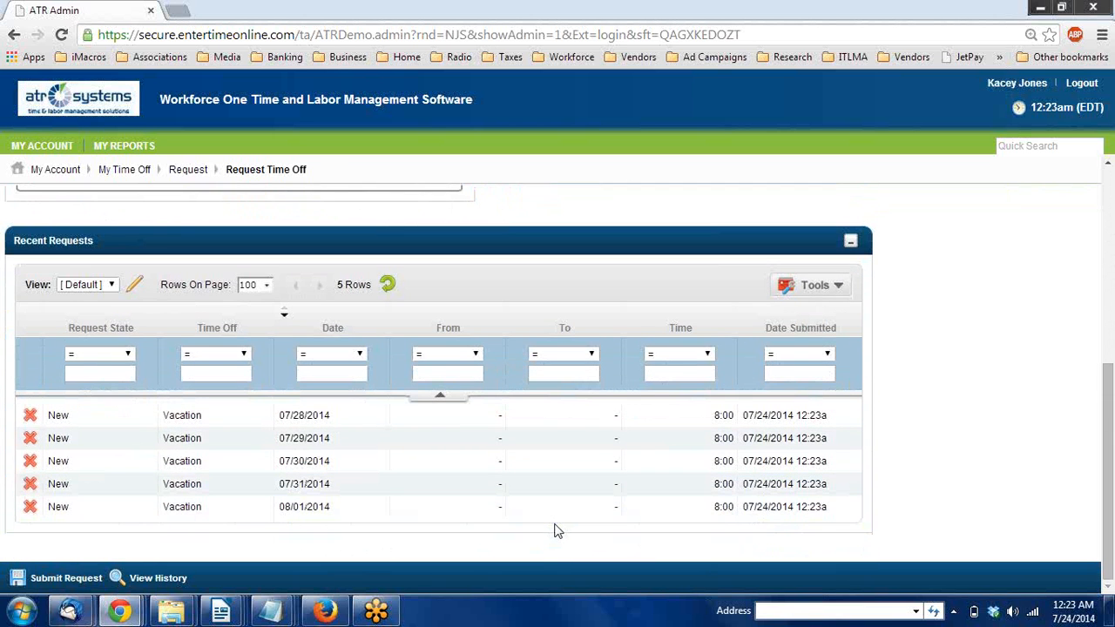
{"action": "mouse_move", "coordinate": [69, 534]}
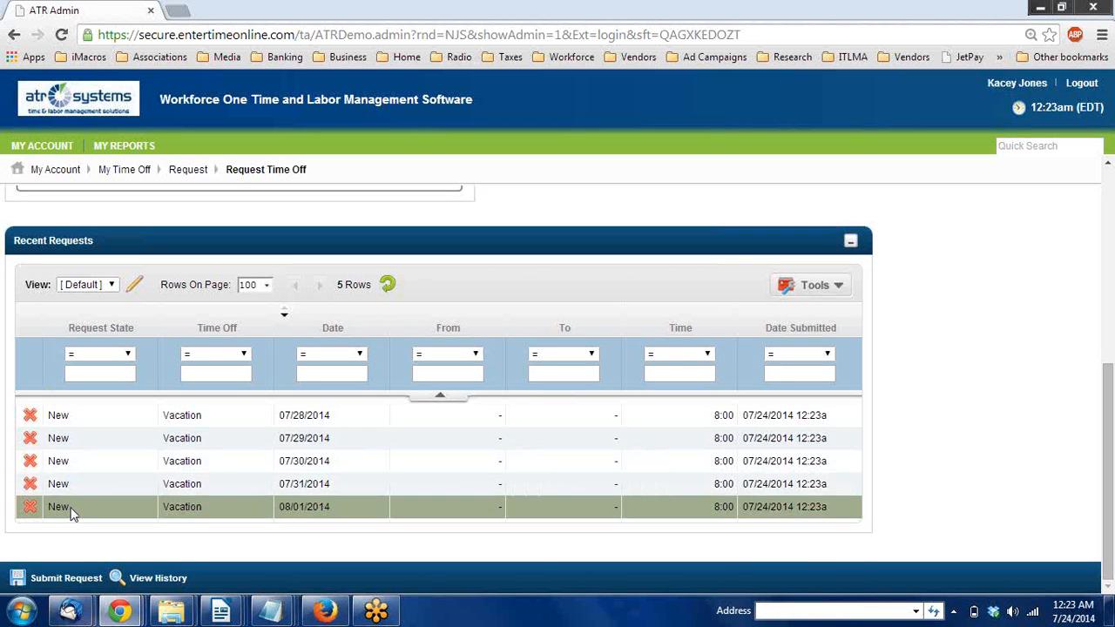
{"action": "mouse_move", "coordinate": [915, 304]}
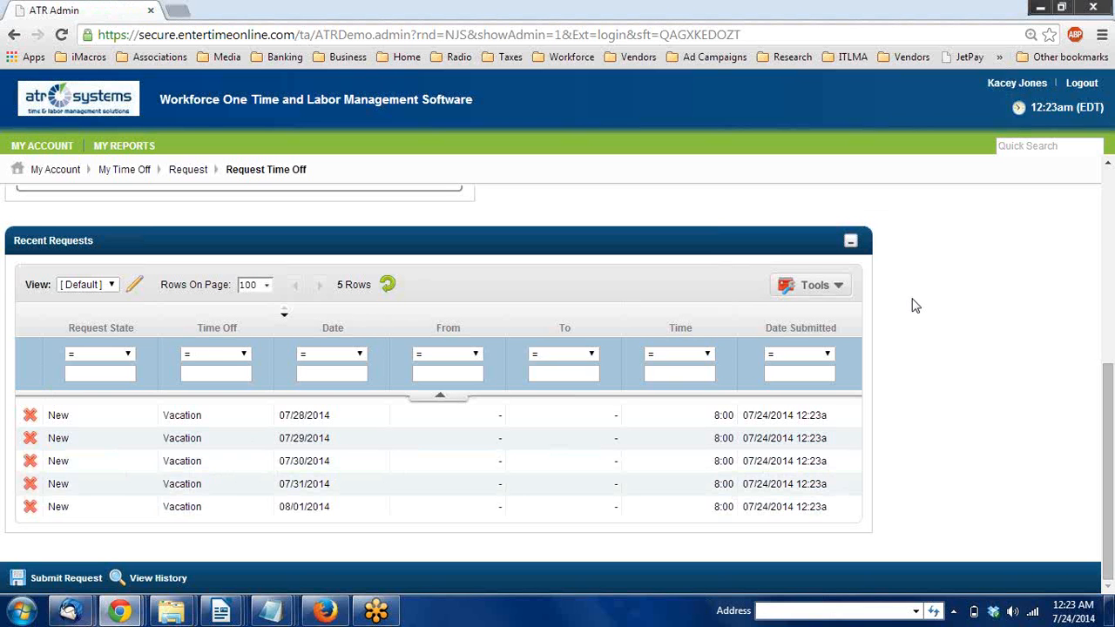
{"action": "scroll", "scroll_direction": "up", "scroll_amount": 3}
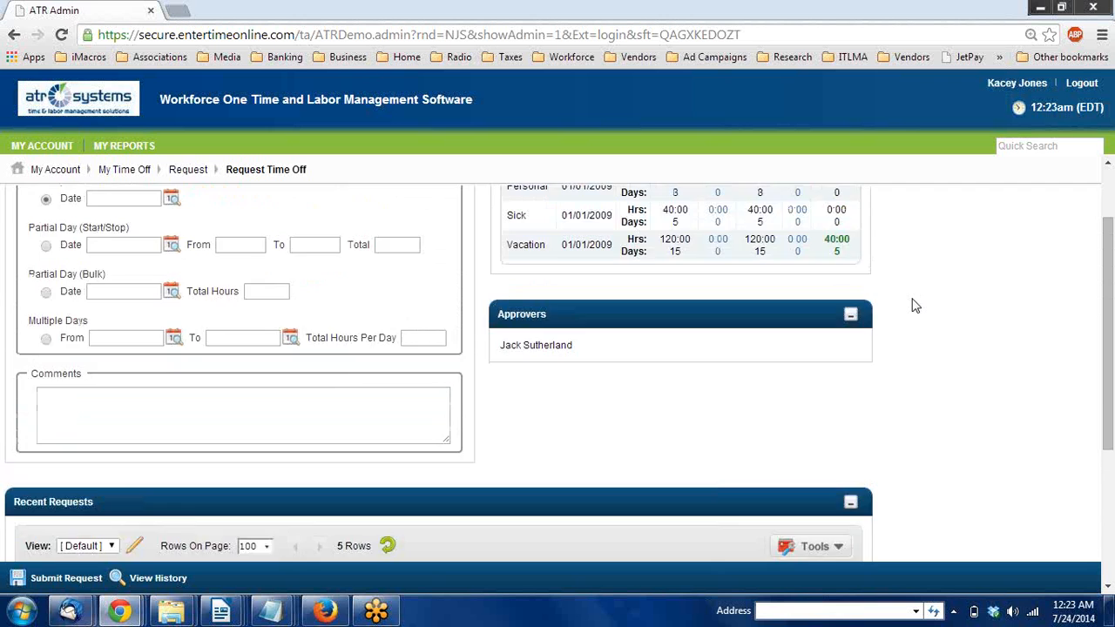